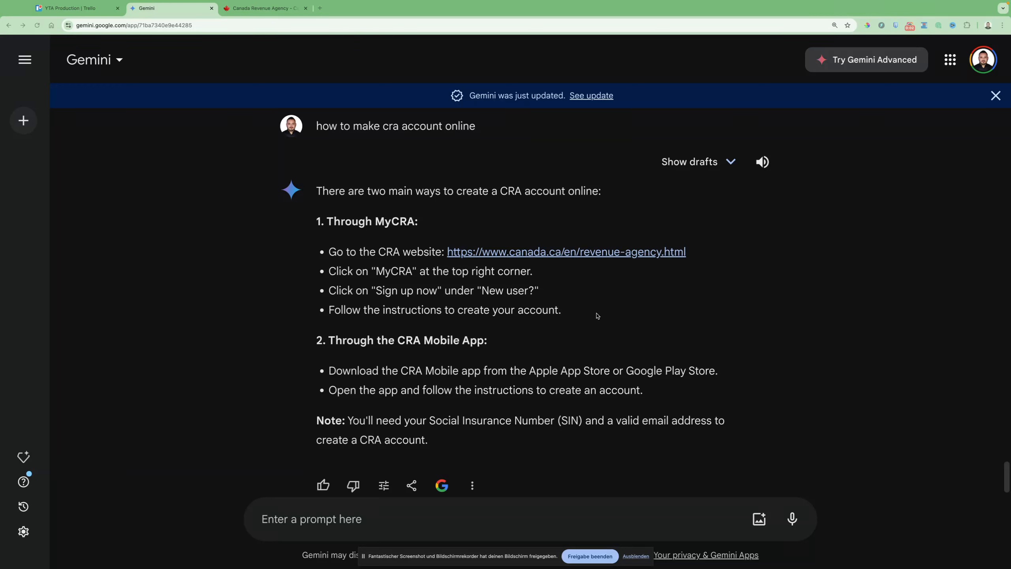
mouse_move(364, 264)
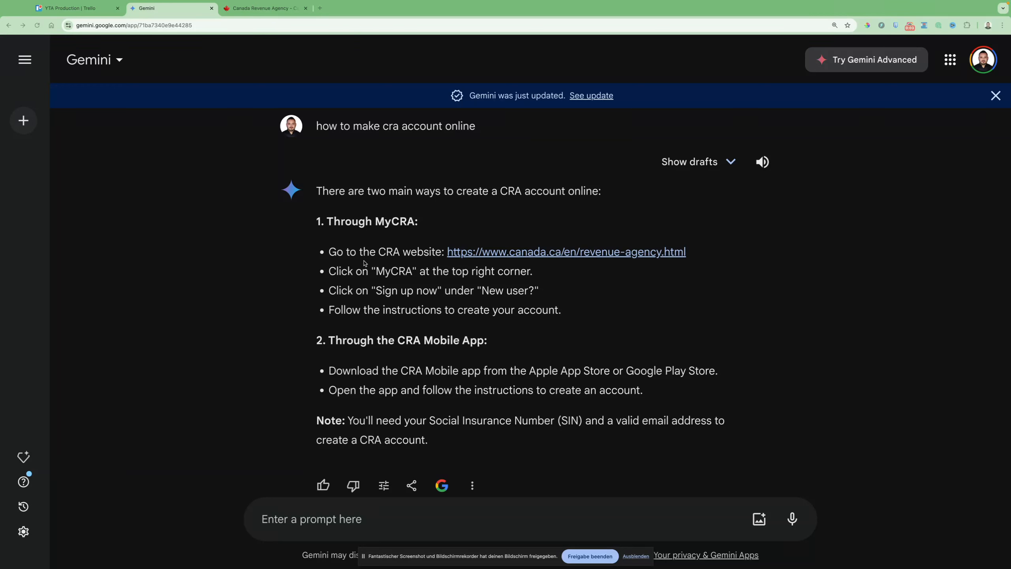
mouse_move(346, 245)
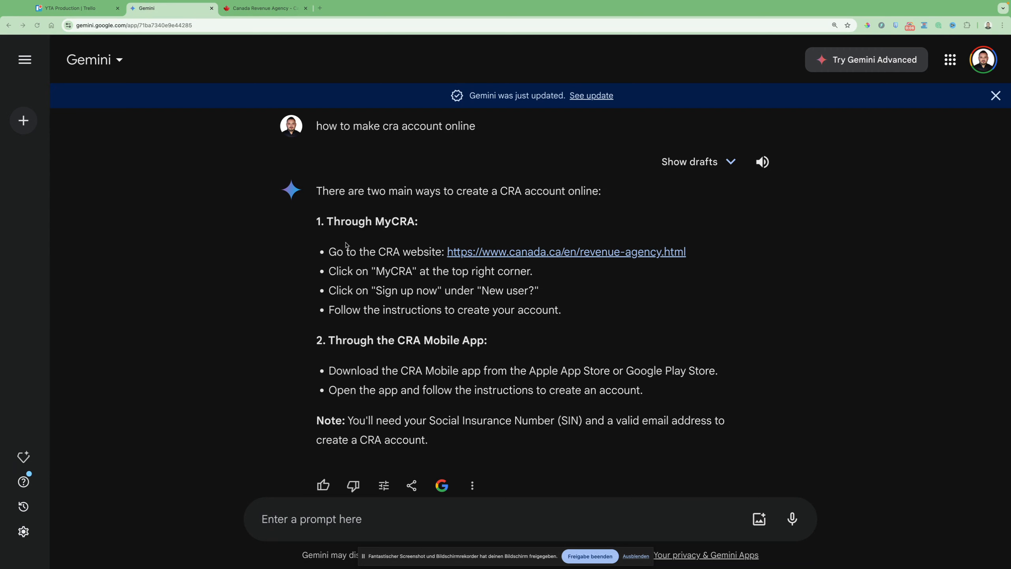
mouse_move(418, 259)
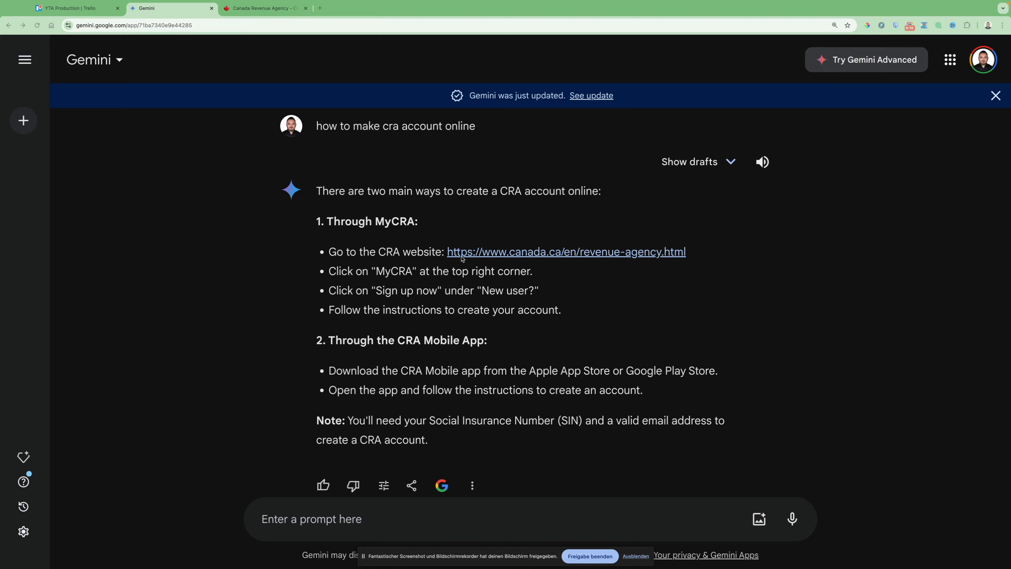
mouse_move(518, 247)
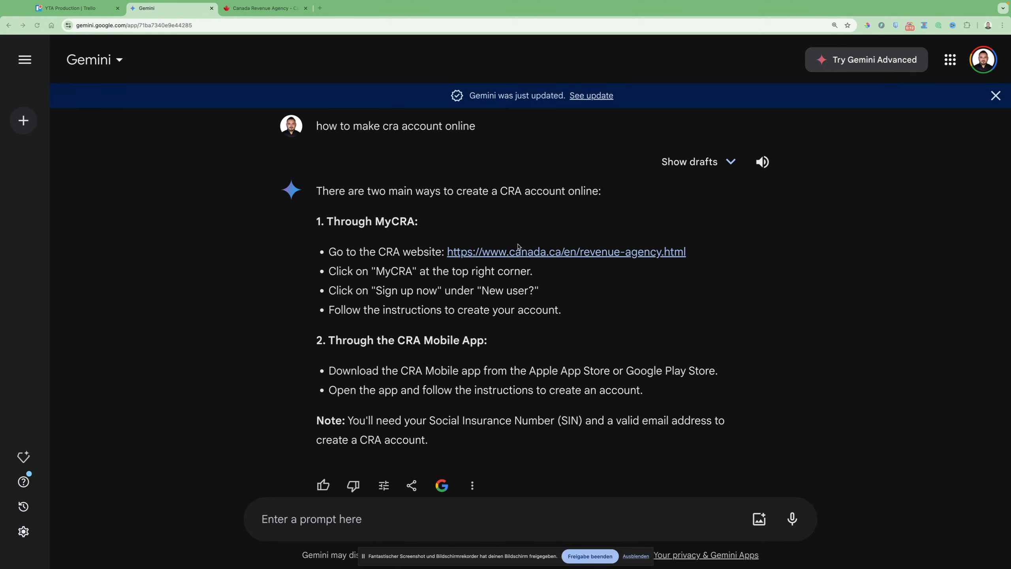
Step: From the Canada Revenue Agency tab, go to the CRA sign-in services page
left_click(264, 8)
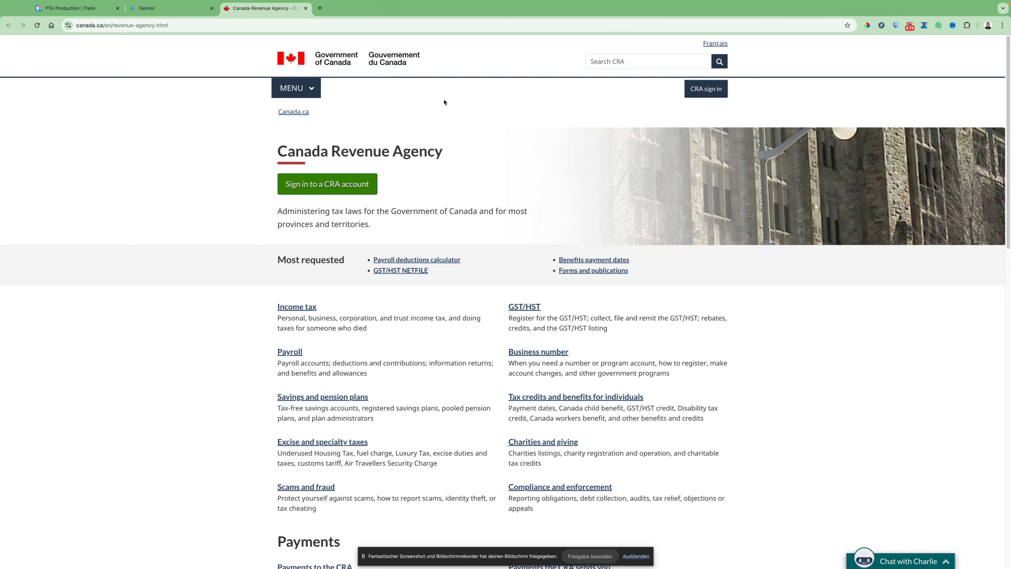
scroll("down", 3)
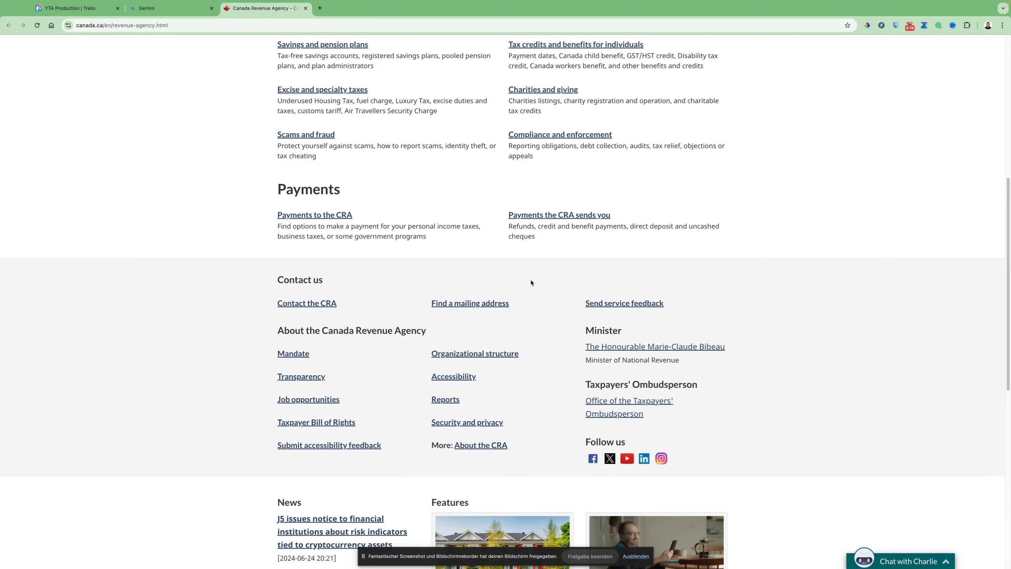
scroll("up", 3)
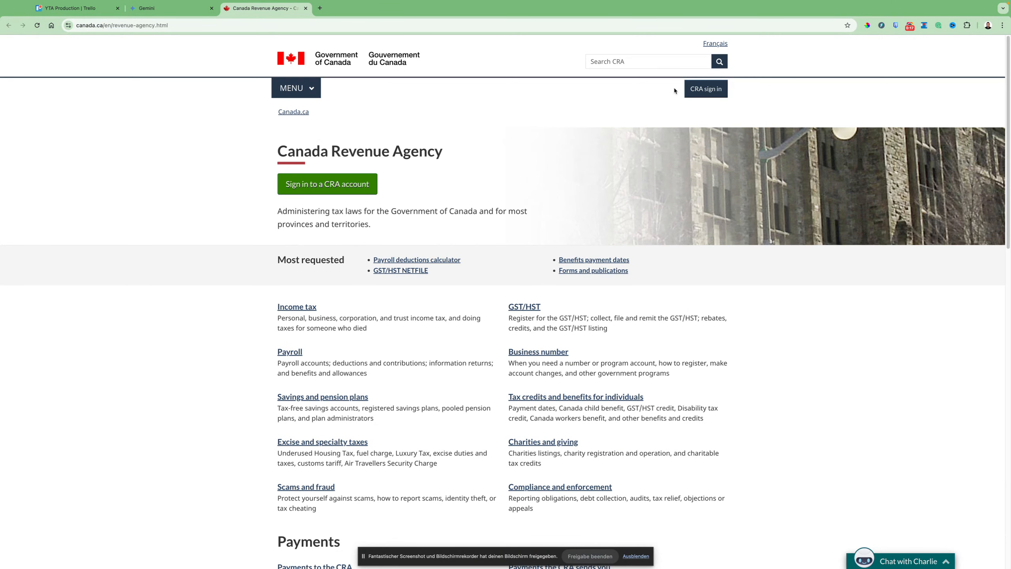
mouse_move(708, 97)
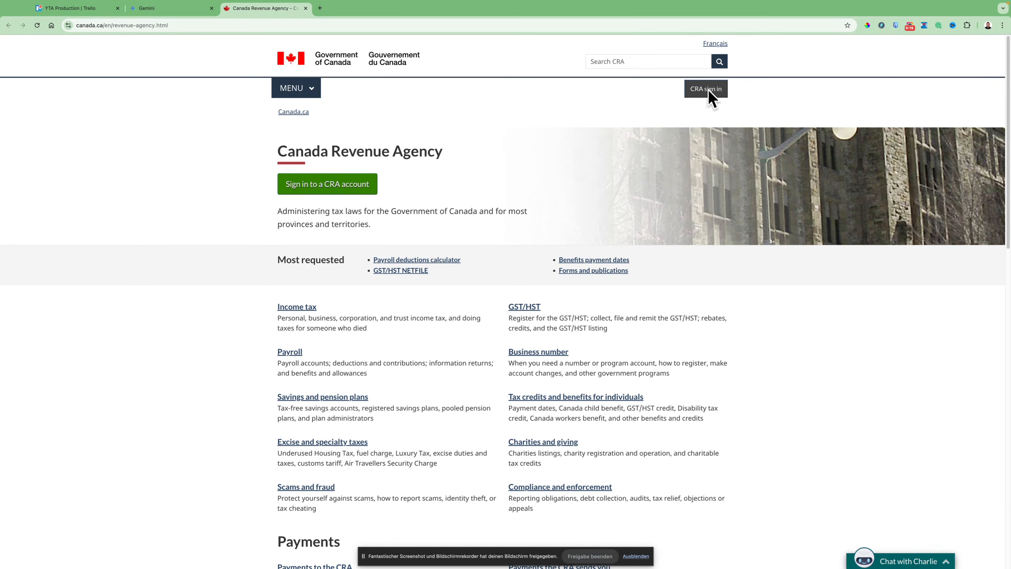
left_click(705, 88)
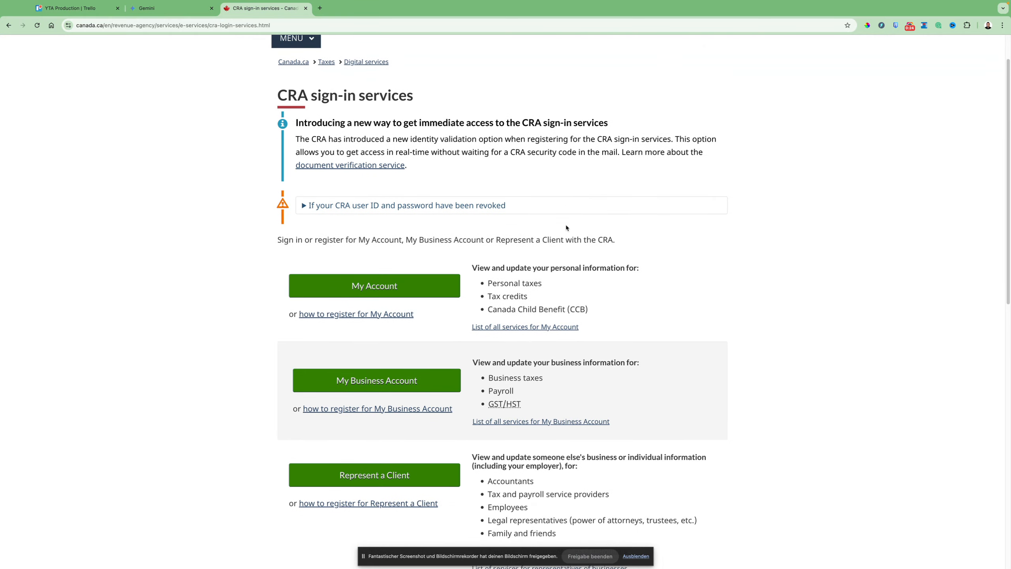
Step: Reread Gemini's MyCRA account-creation steps, highlighting the word 'create'
left_click(171, 8)
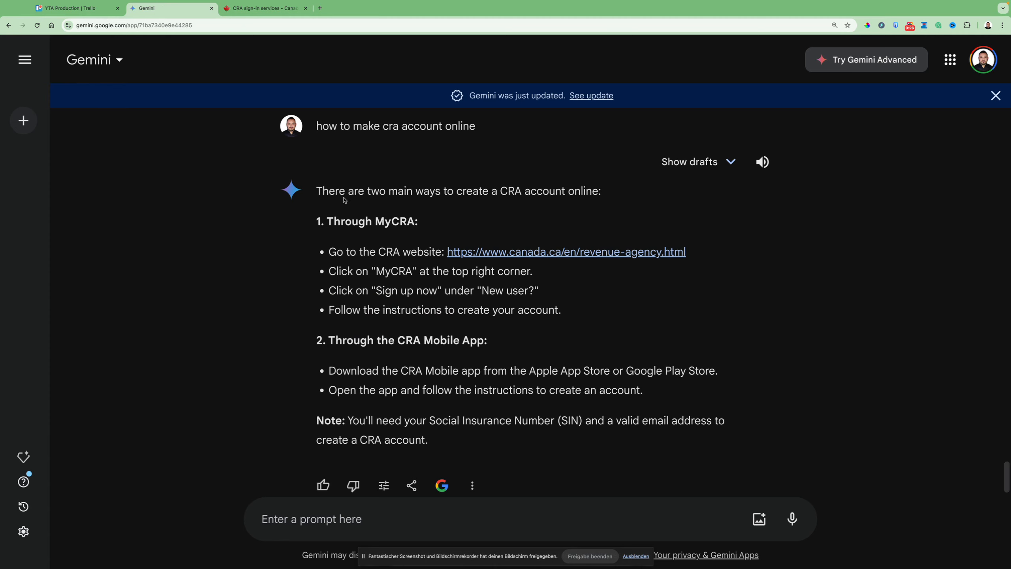
double_click(392, 271)
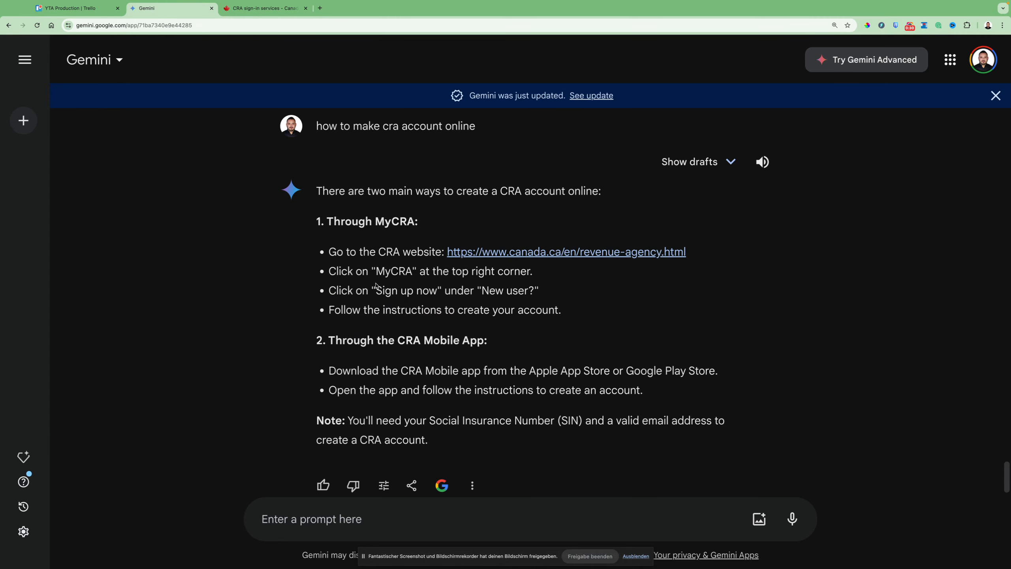
mouse_move(490, 293)
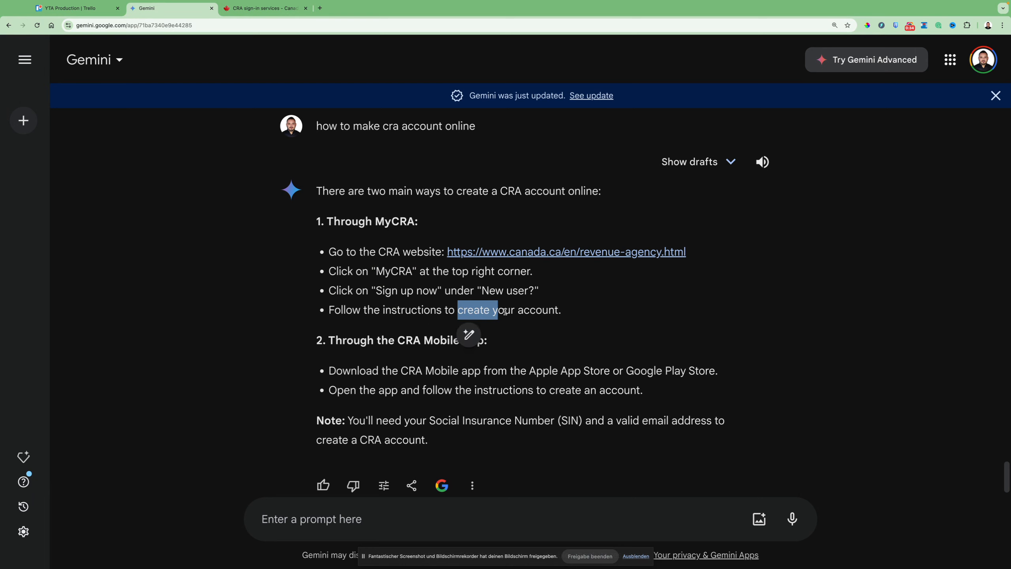
Step: Open My Account for Individuals from sign-in services and scroll to Option 2
left_click(265, 8)
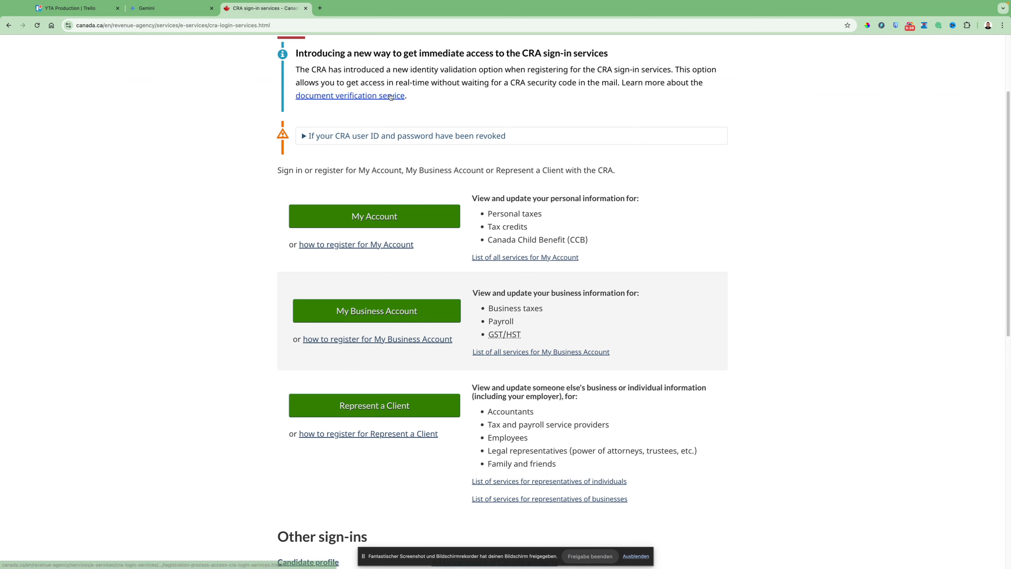
mouse_move(426, 169)
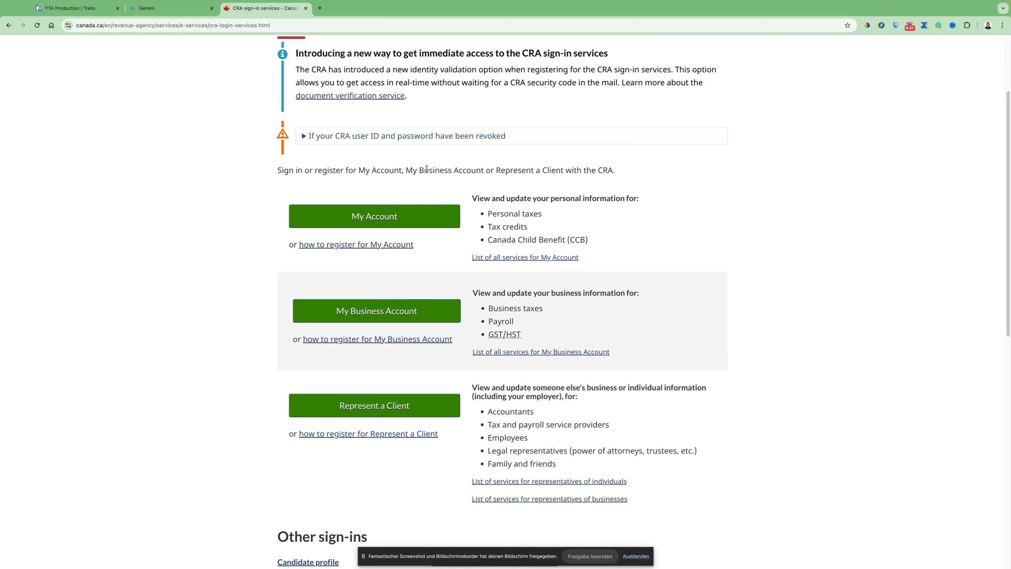
mouse_move(571, 185)
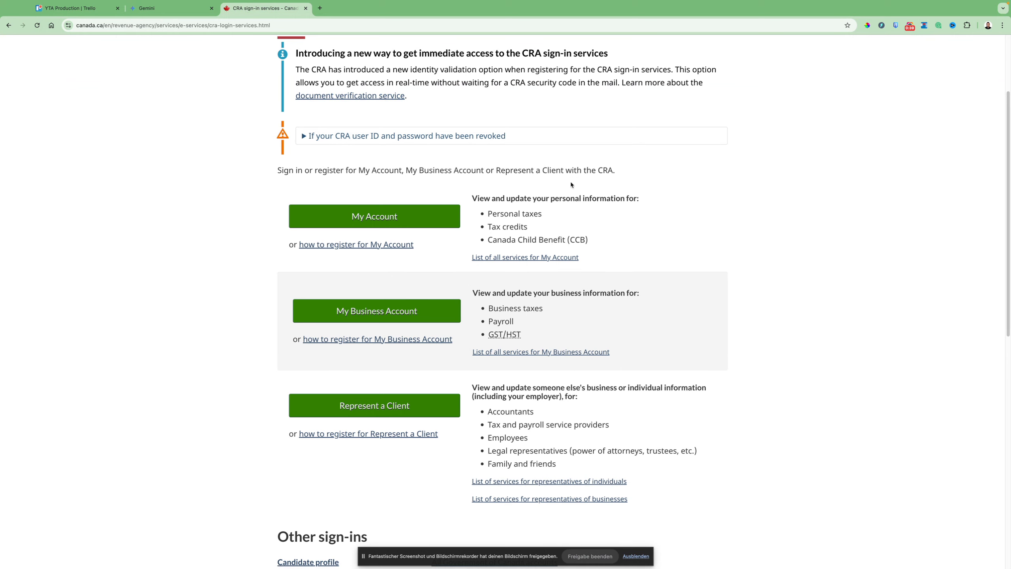
mouse_move(417, 346)
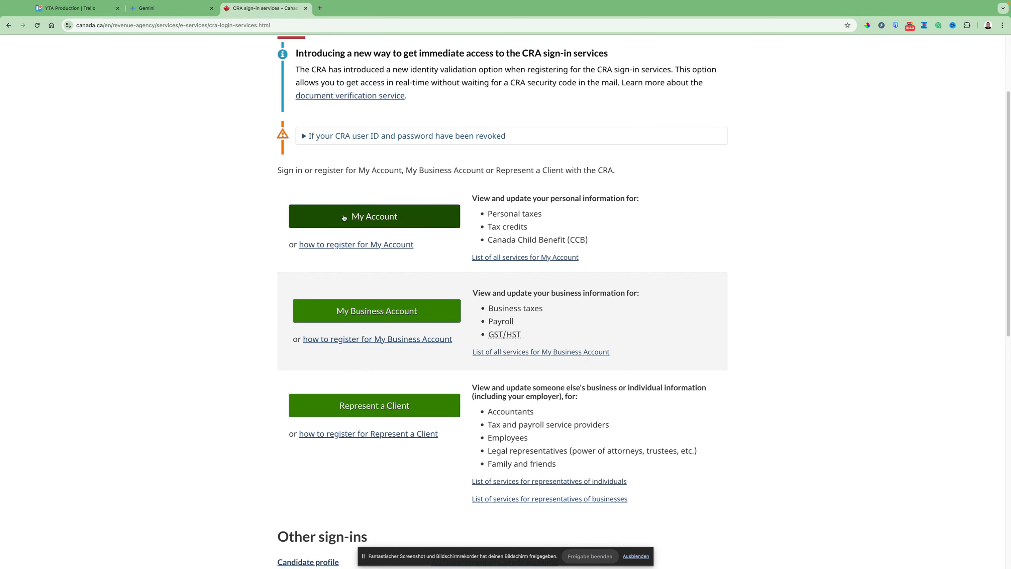
mouse_move(378, 338)
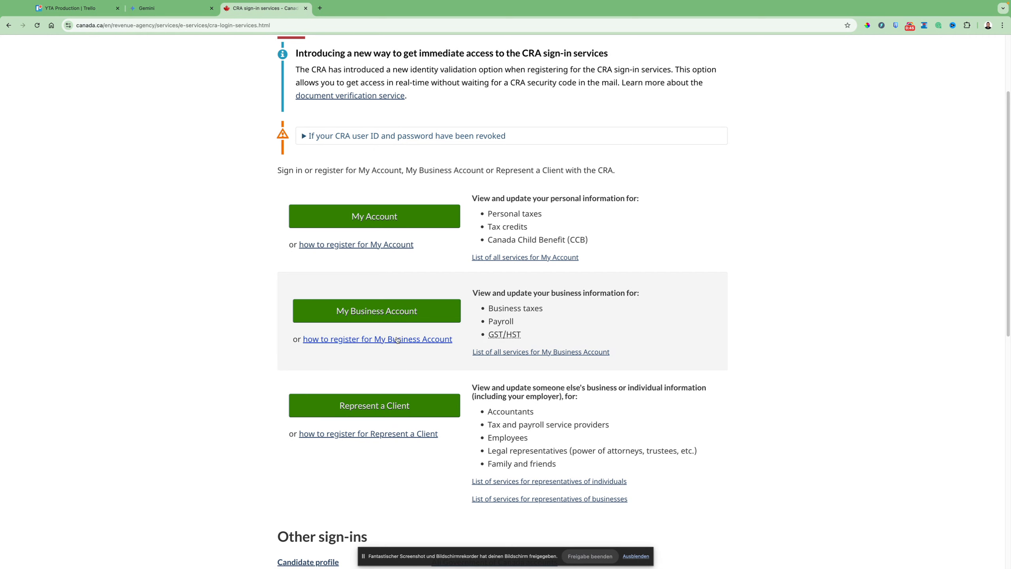
left_click(374, 216)
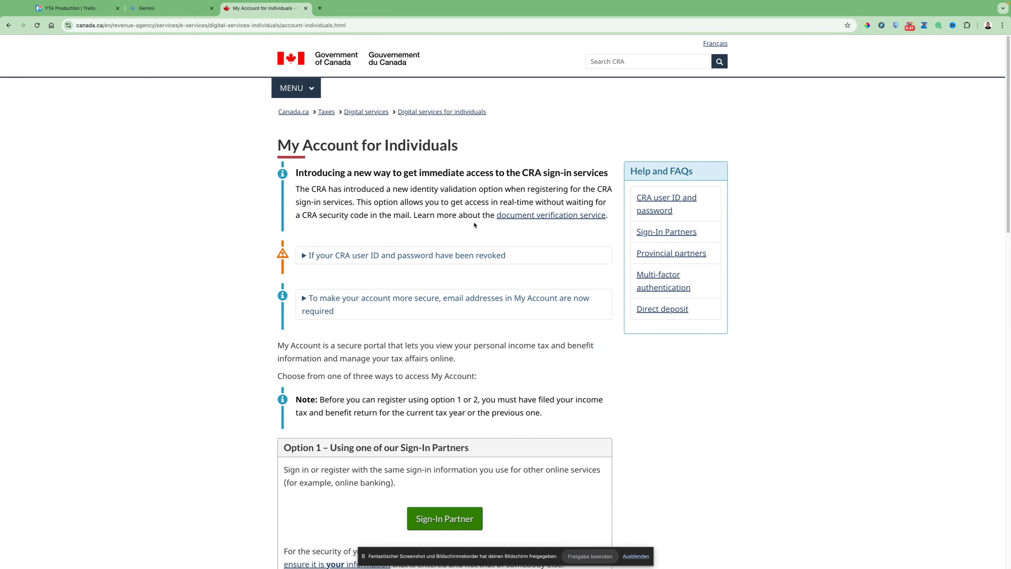
scroll("down", 3)
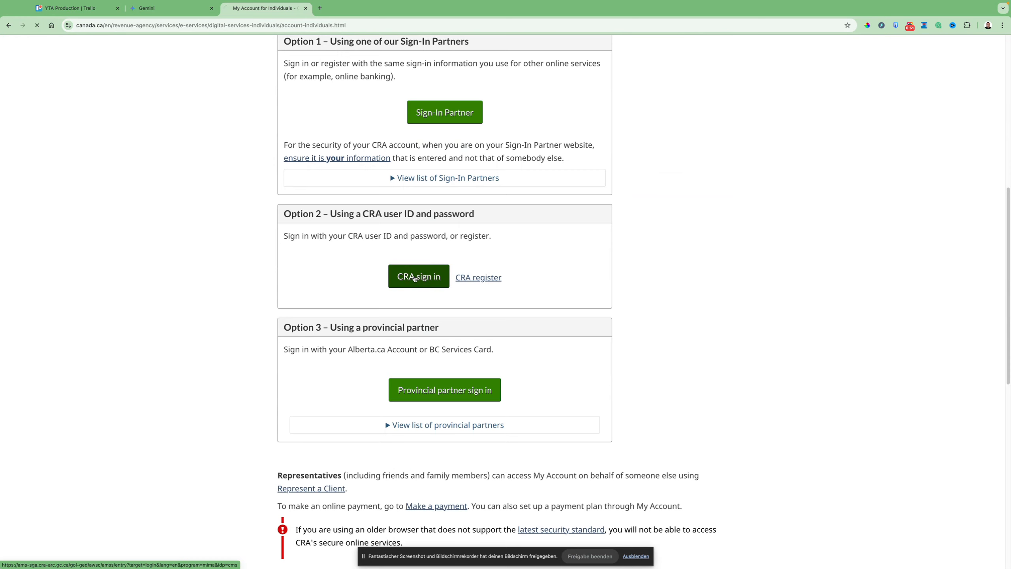
Step: Choose 'CRA sign in' under Option 2 – Using a CRA user ID and password
left_click(418, 276)
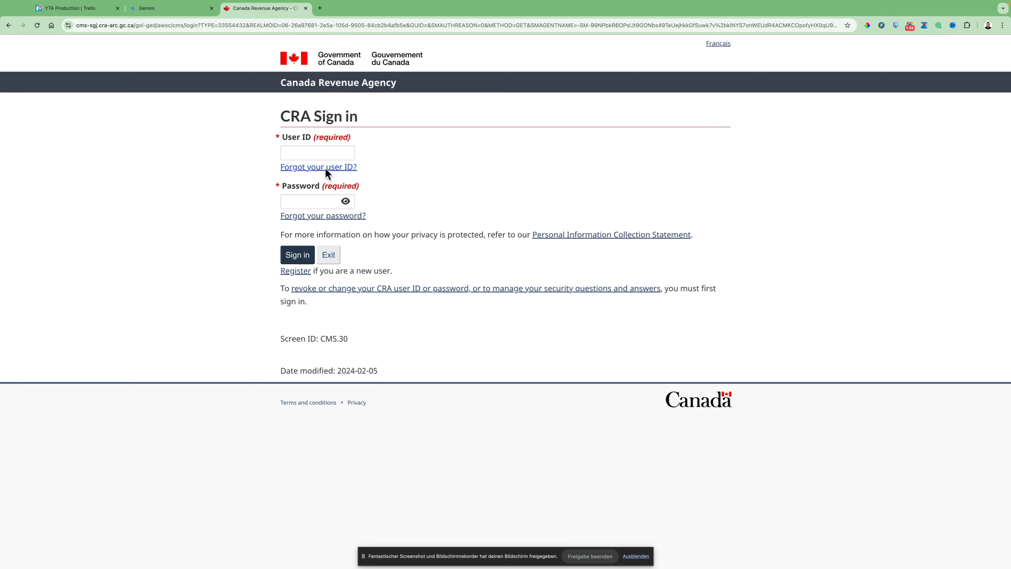
mouse_move(321, 296)
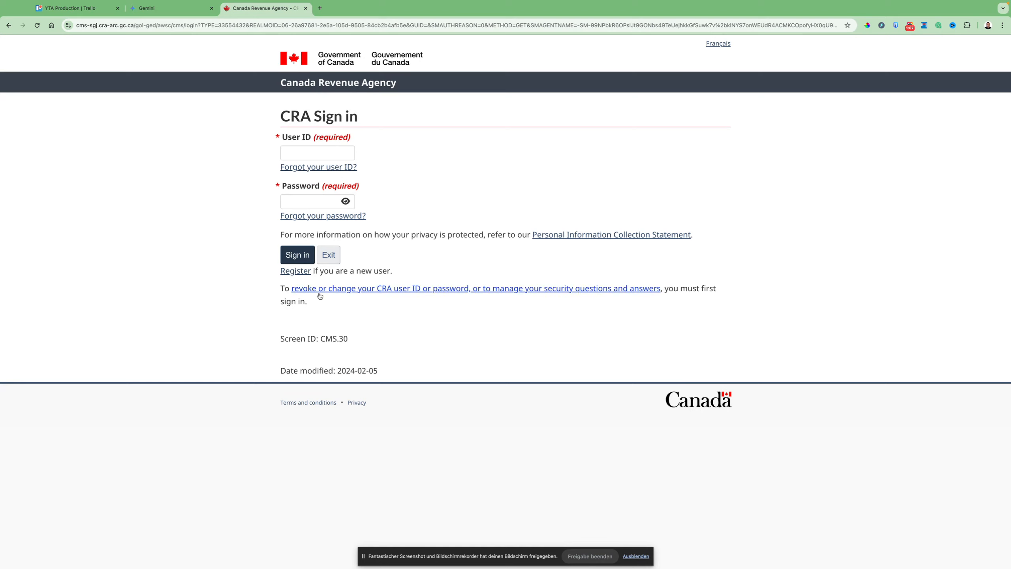
Step: Review Gemini's response on creating a CRA account online again
left_click(170, 8)
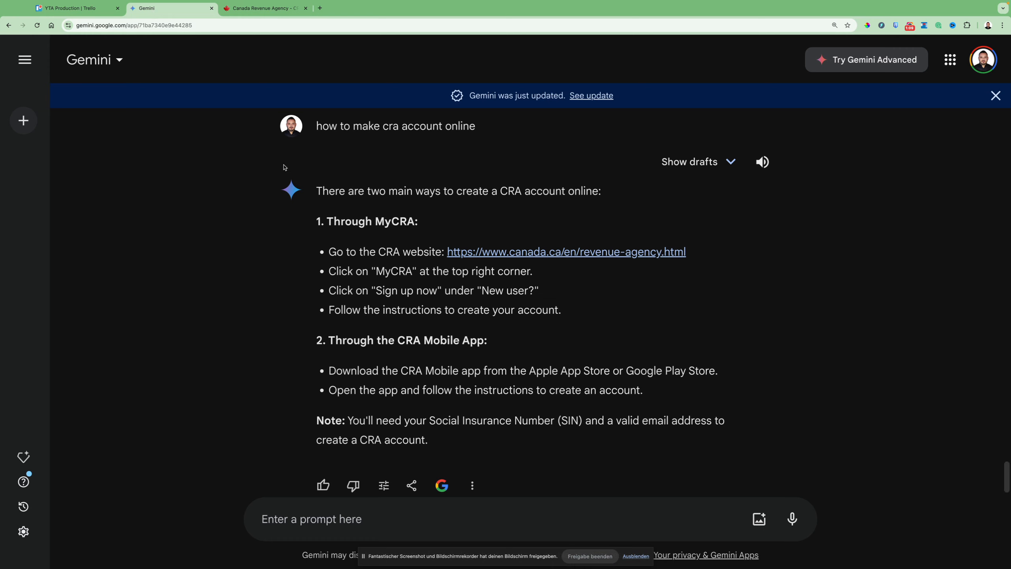
mouse_move(402, 370)
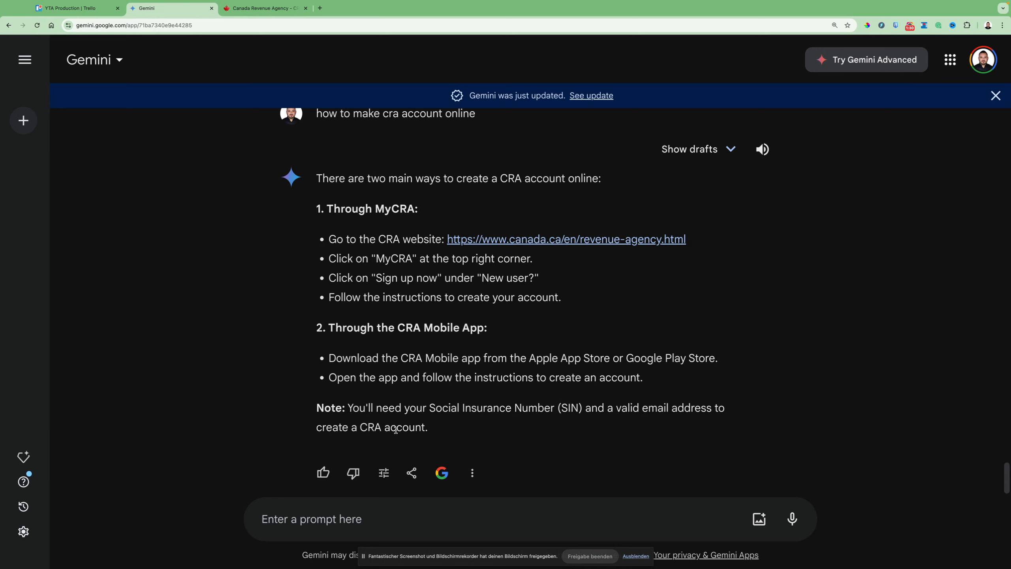
double_click(505, 407)
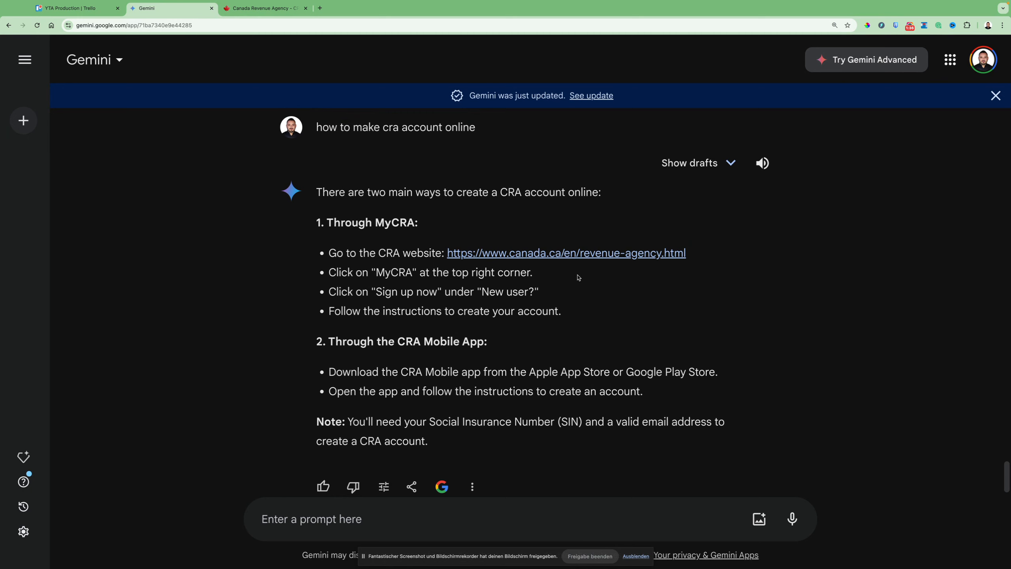
mouse_move(528, 287)
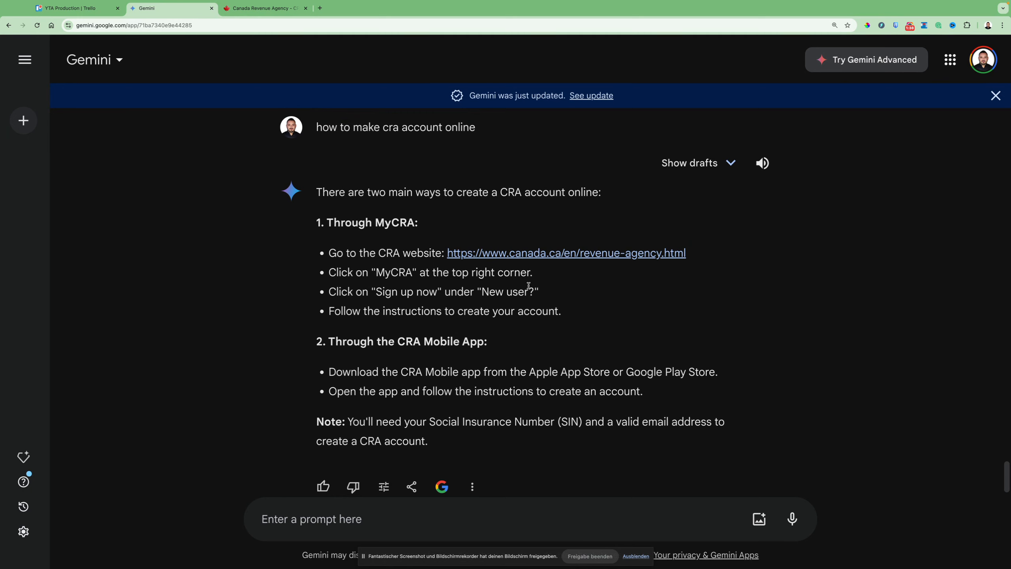
mouse_move(880, 146)
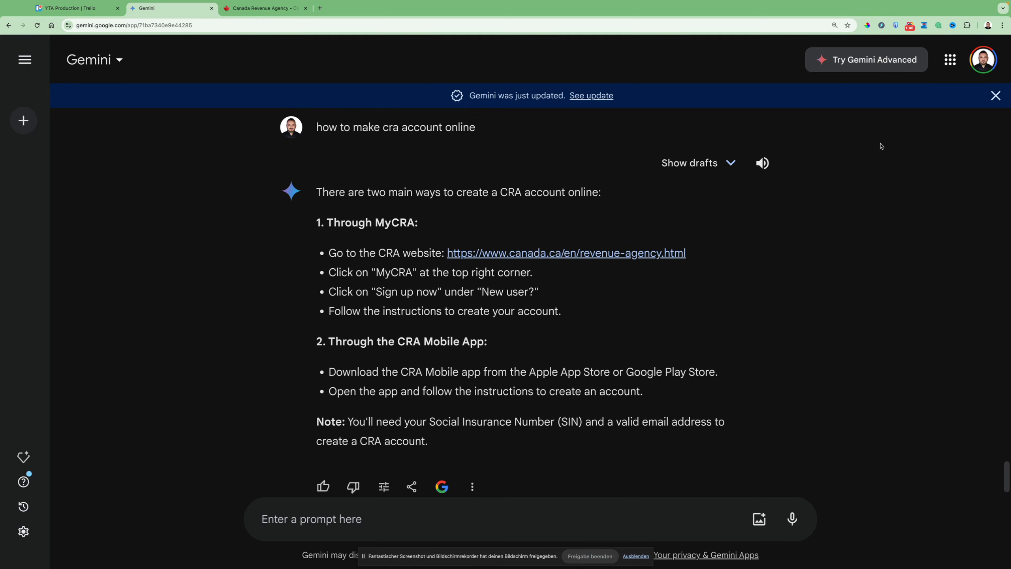